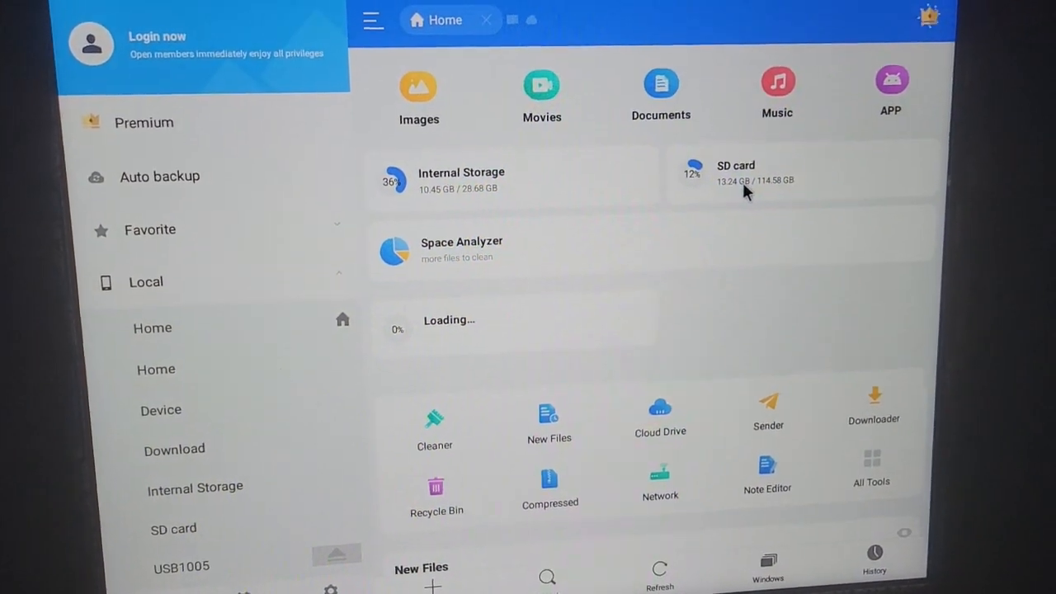
Step: Inspect the already-installed gifwidget-pro APK in the SD card's apps folder, then cancel
{"action": "left_click", "coordinate": [735, 174]}
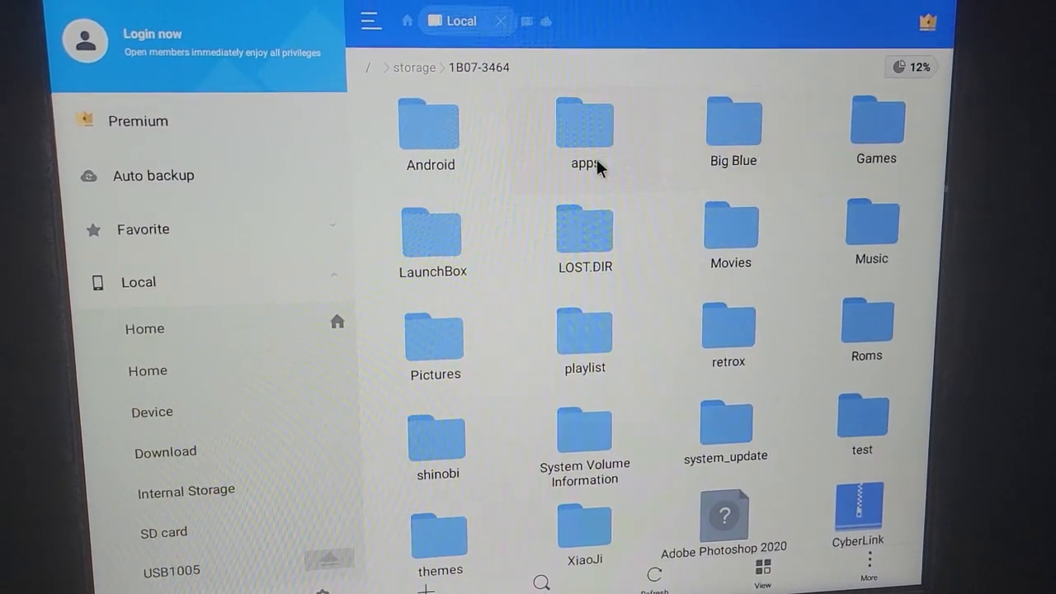
{"action": "double_click", "coordinate": [584, 122]}
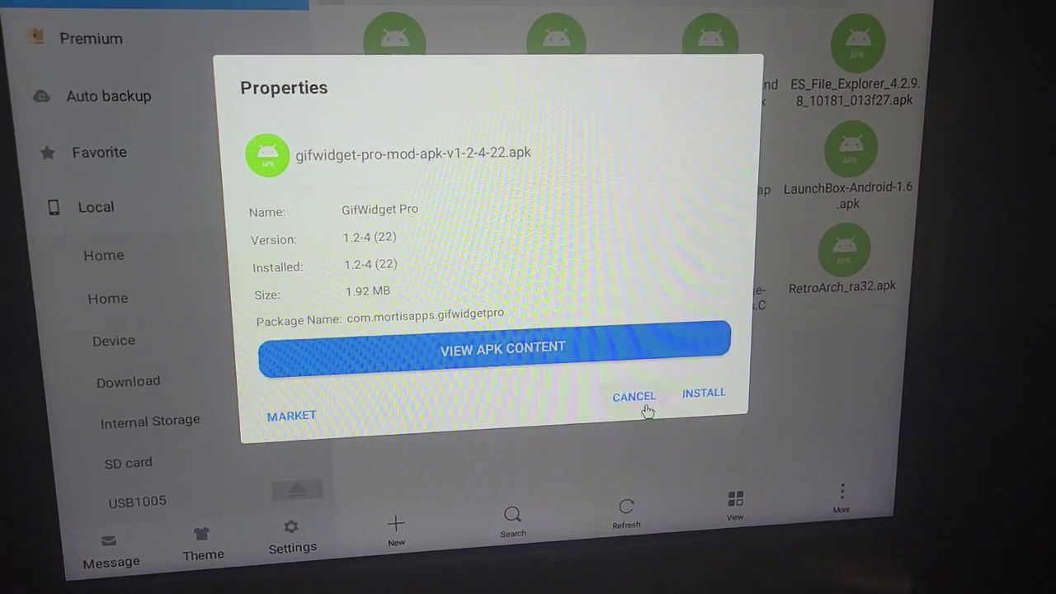
{"action": "left_click", "coordinate": [633, 396]}
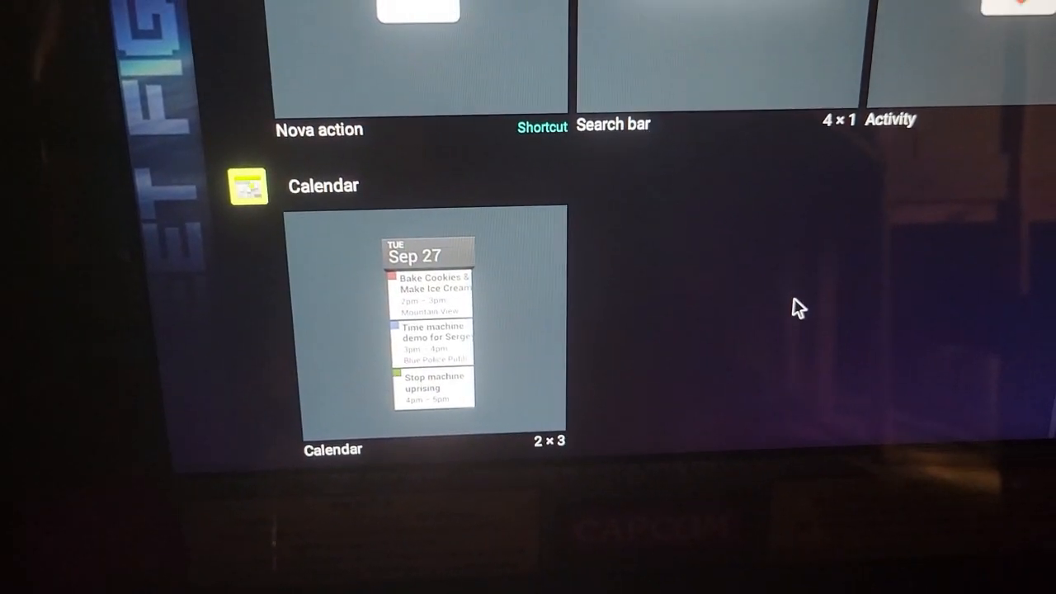
Step: Scroll the widget list to GifWidget Pro and drop it onto the home screen
{"action": "scroll", "scroll_direction": "down", "scroll_amount": 3}
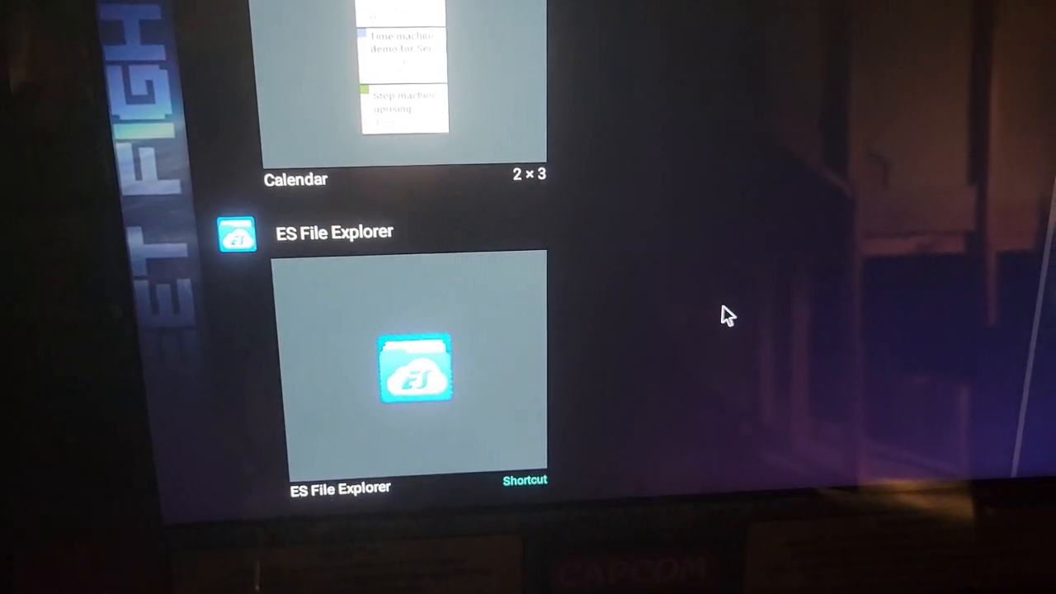
{"action": "scroll", "scroll_direction": "down", "scroll_amount": 3}
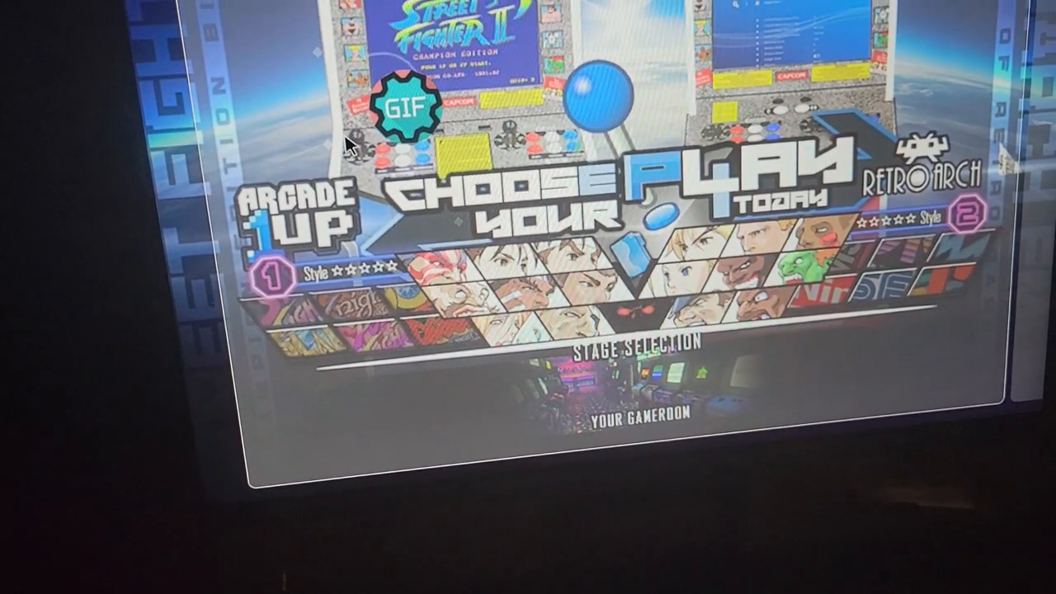
{"action": "left_click", "coordinate": [398, 109]}
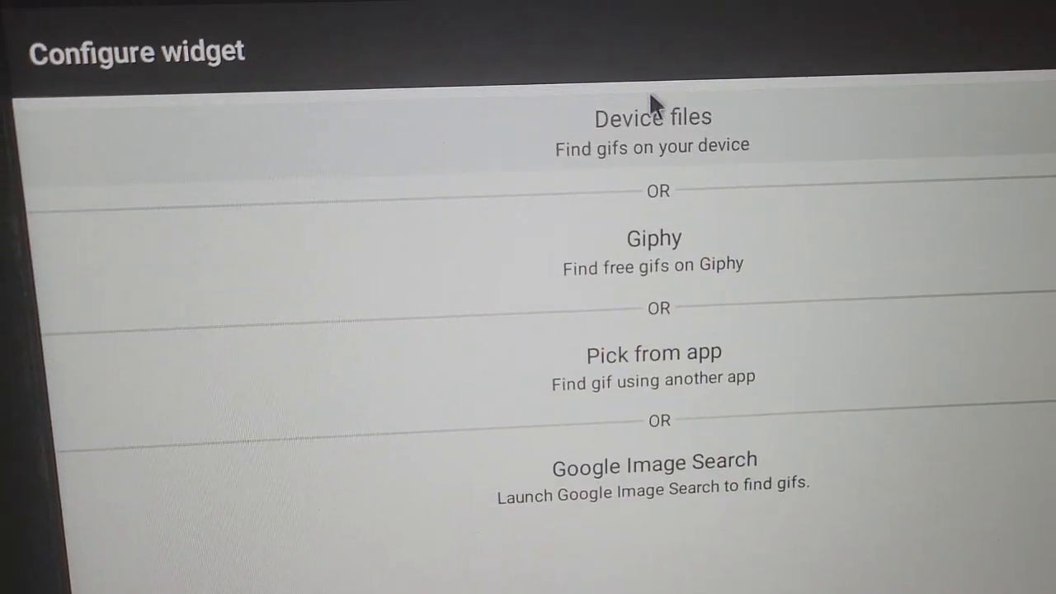
Step: Create the widget from the Street Fighter GIF in device files at High quality
{"action": "left_click", "coordinate": [651, 131]}
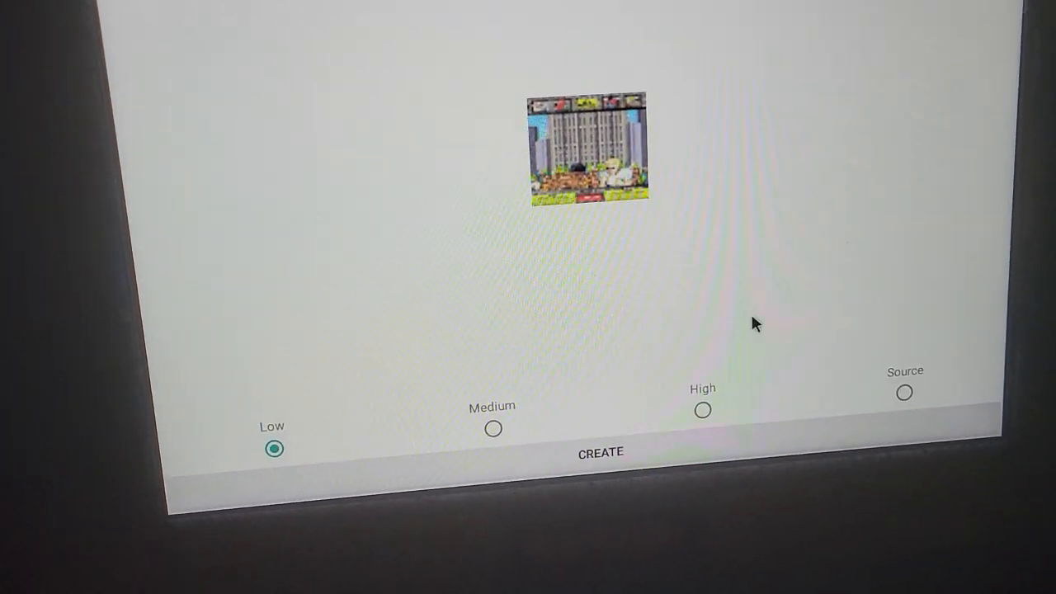
{"action": "left_click", "coordinate": [702, 410]}
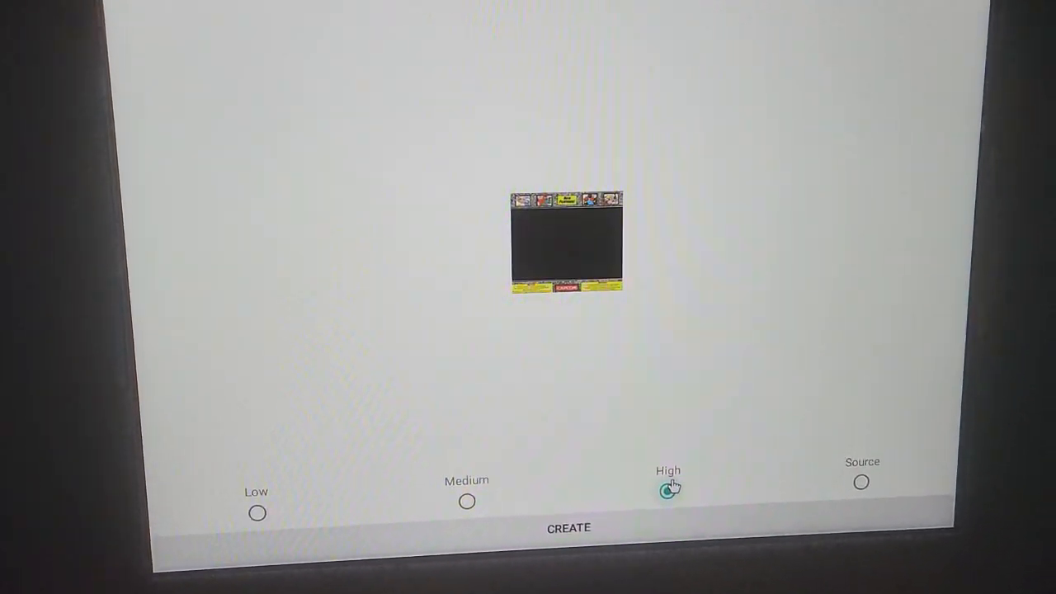
{"action": "left_click", "coordinate": [668, 495]}
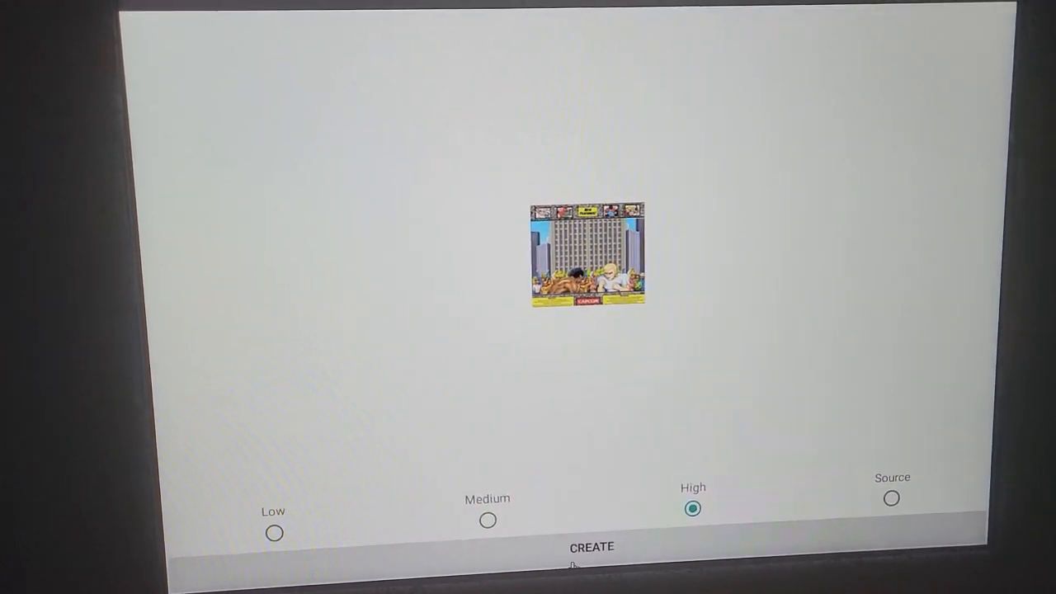
{"action": "left_click", "coordinate": [591, 546]}
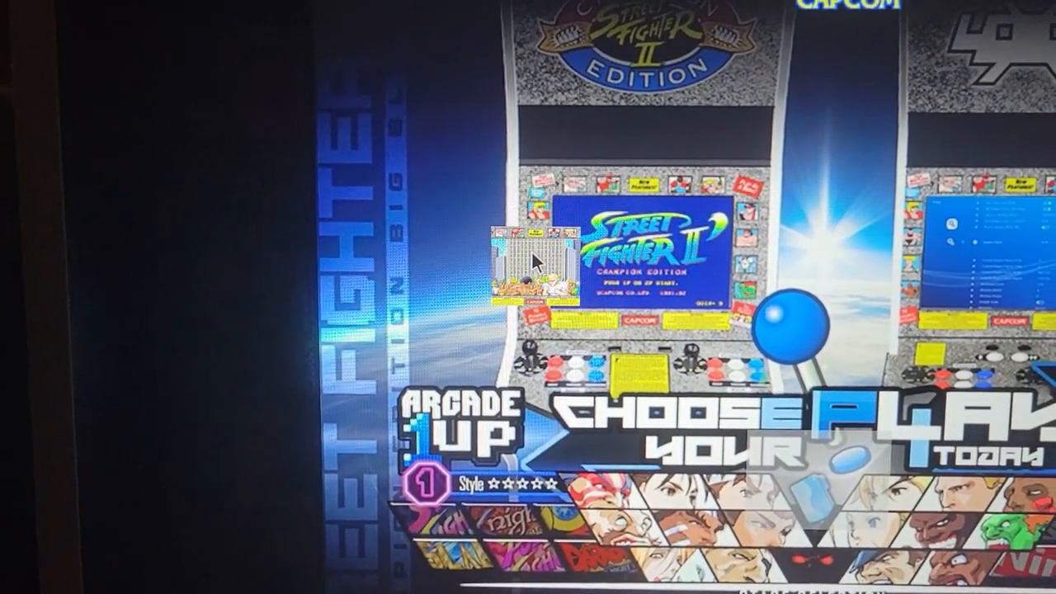
Step: Resize the GIF widget to match the Street Fighter cabinet screen, then reopen its options
{"action": "right_click", "coordinate": [532, 264]}
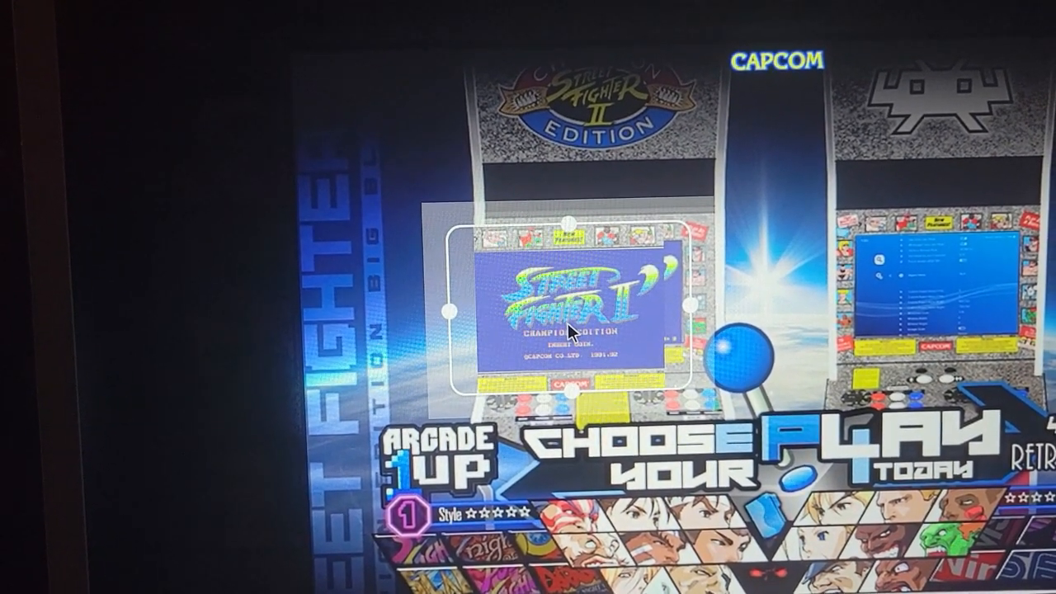
{"action": "right_click", "coordinate": [574, 330]}
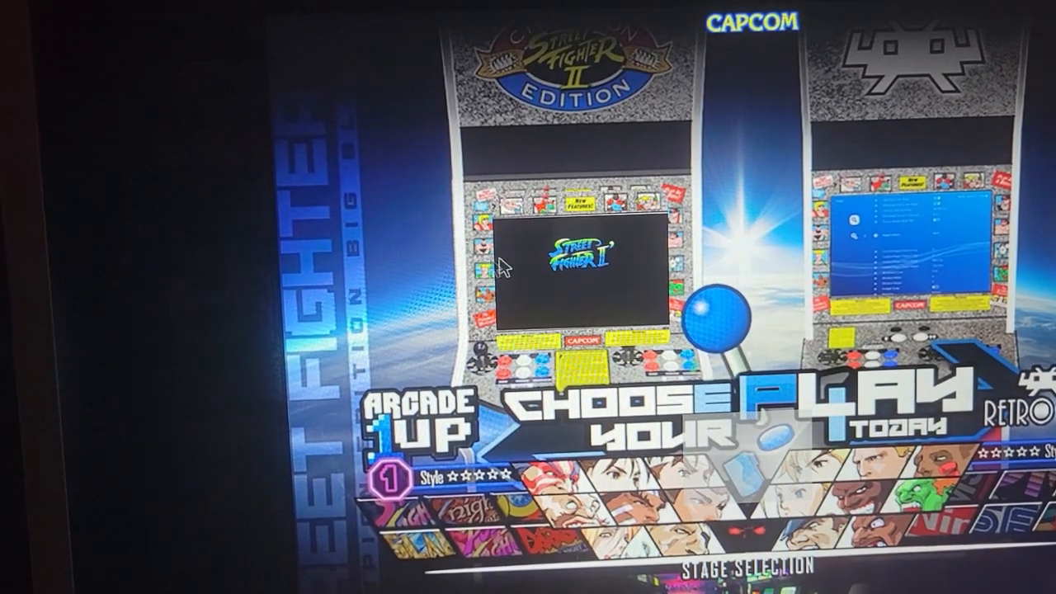
{"action": "right_click", "coordinate": [578, 264]}
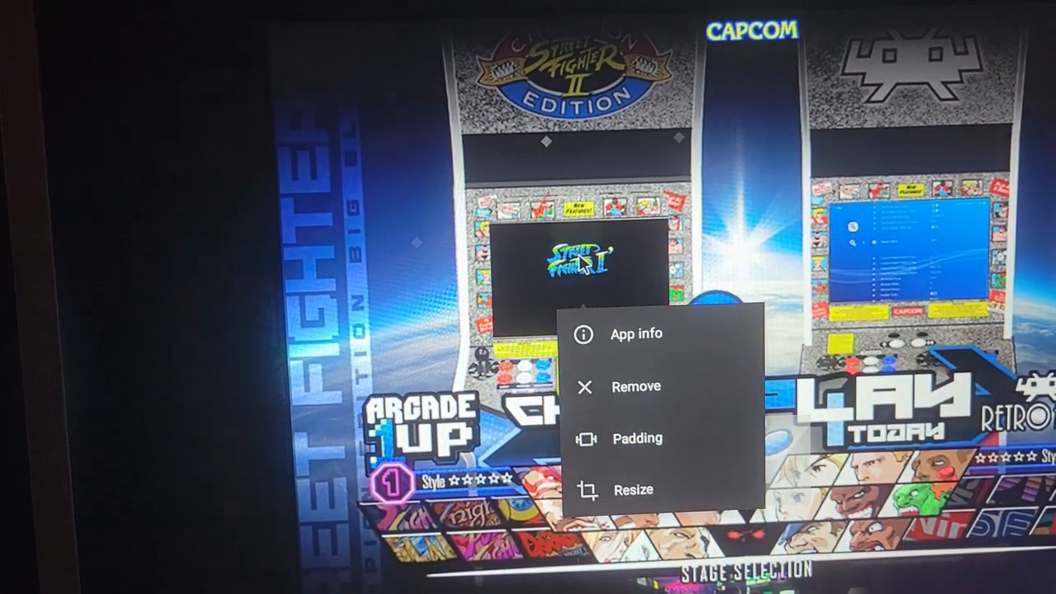